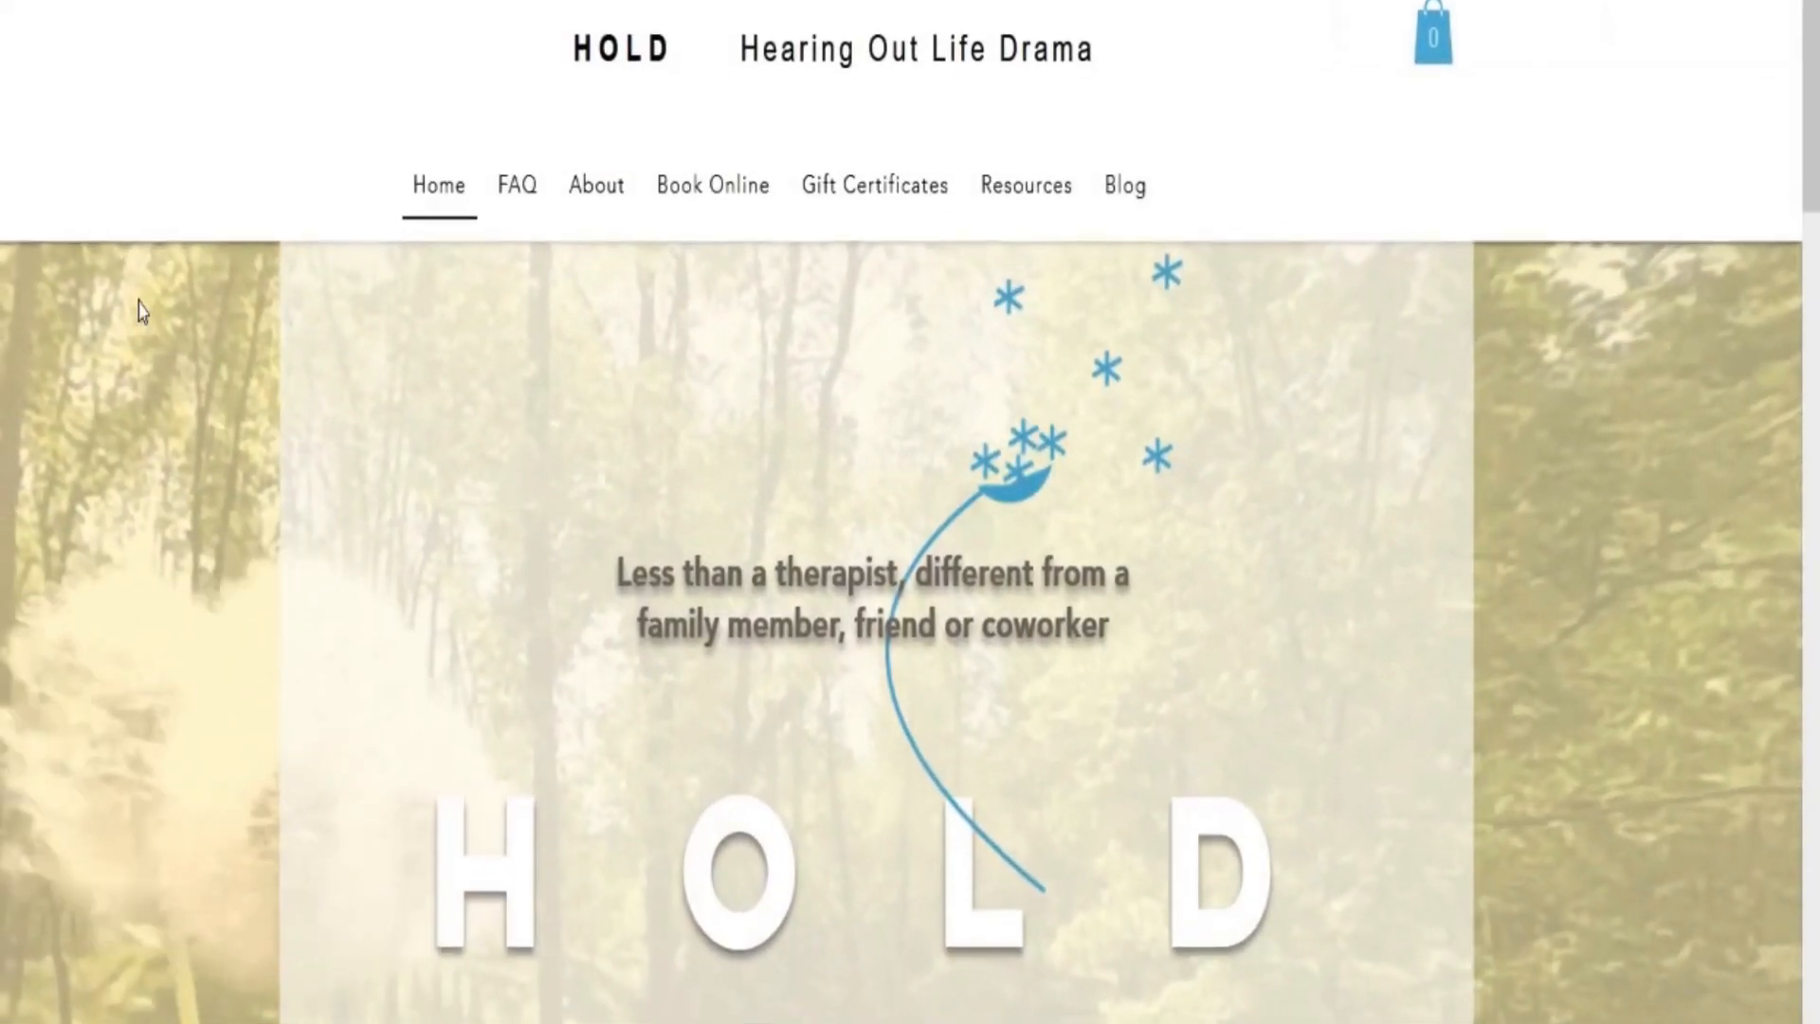
Scroll the home page to reveal the Book Online dropdown with User Agreement and Pay It Forward.
scroll(down, 3)
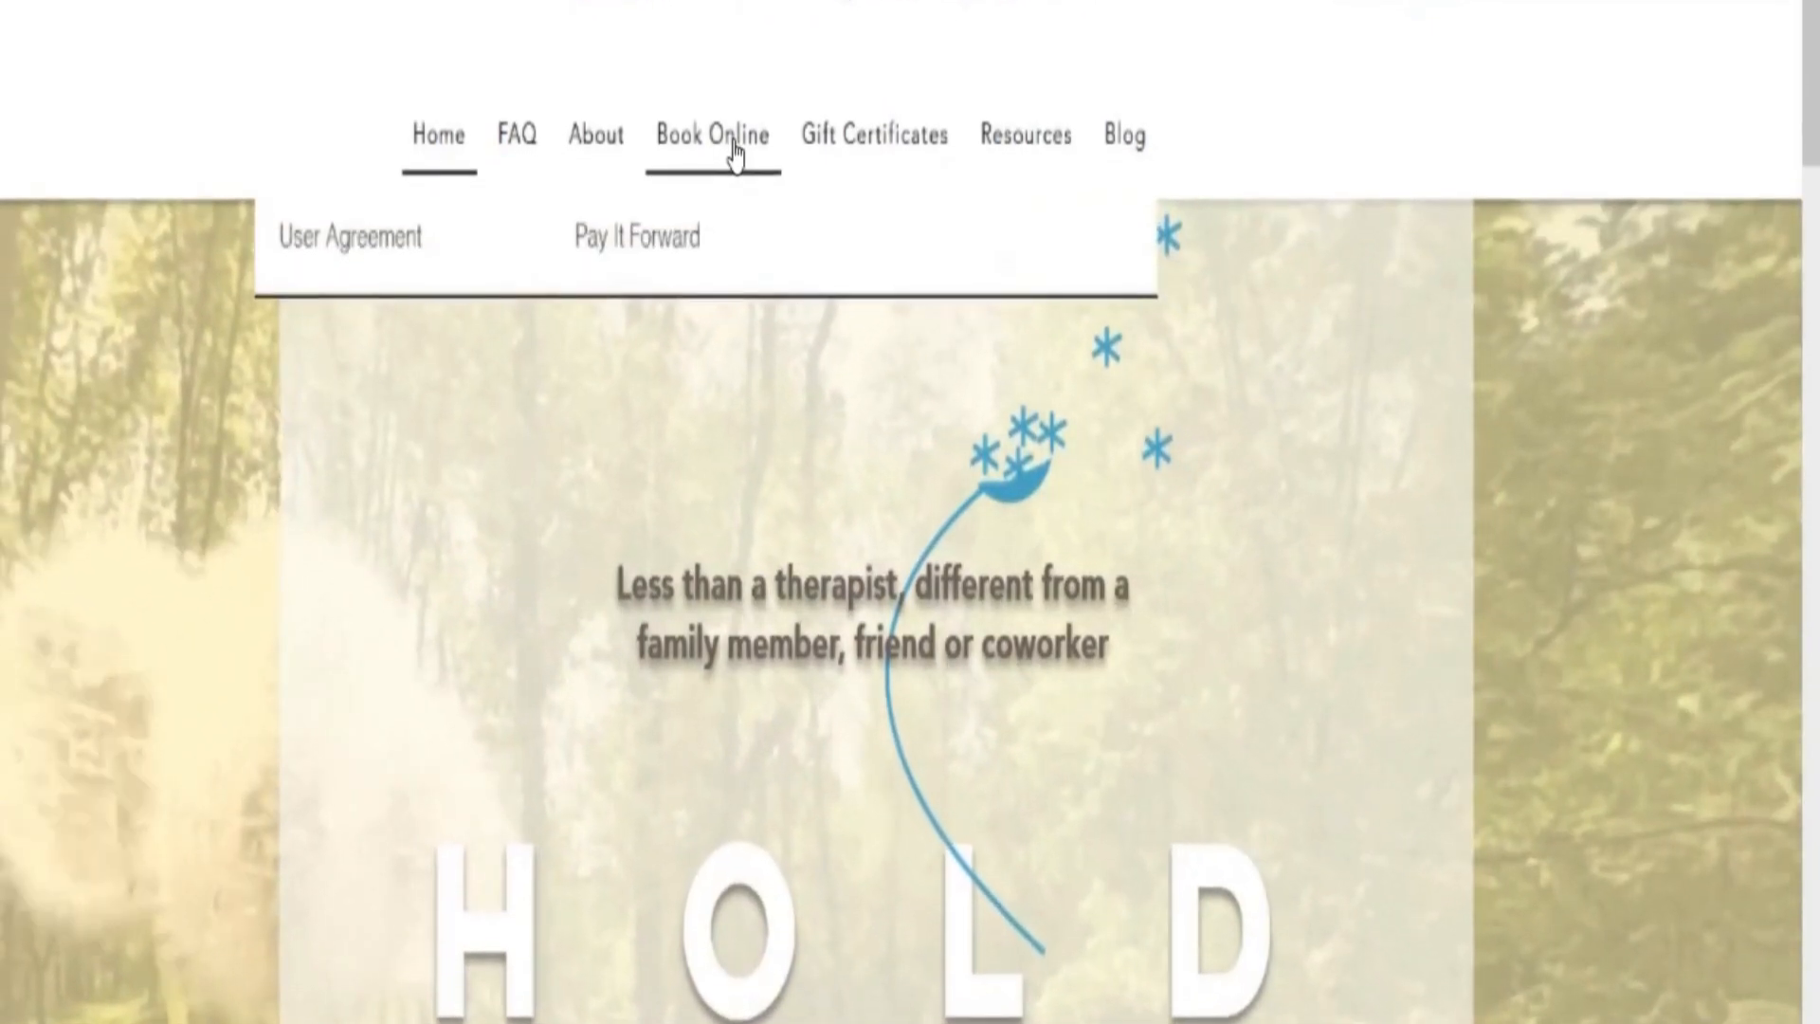
click(711, 132)
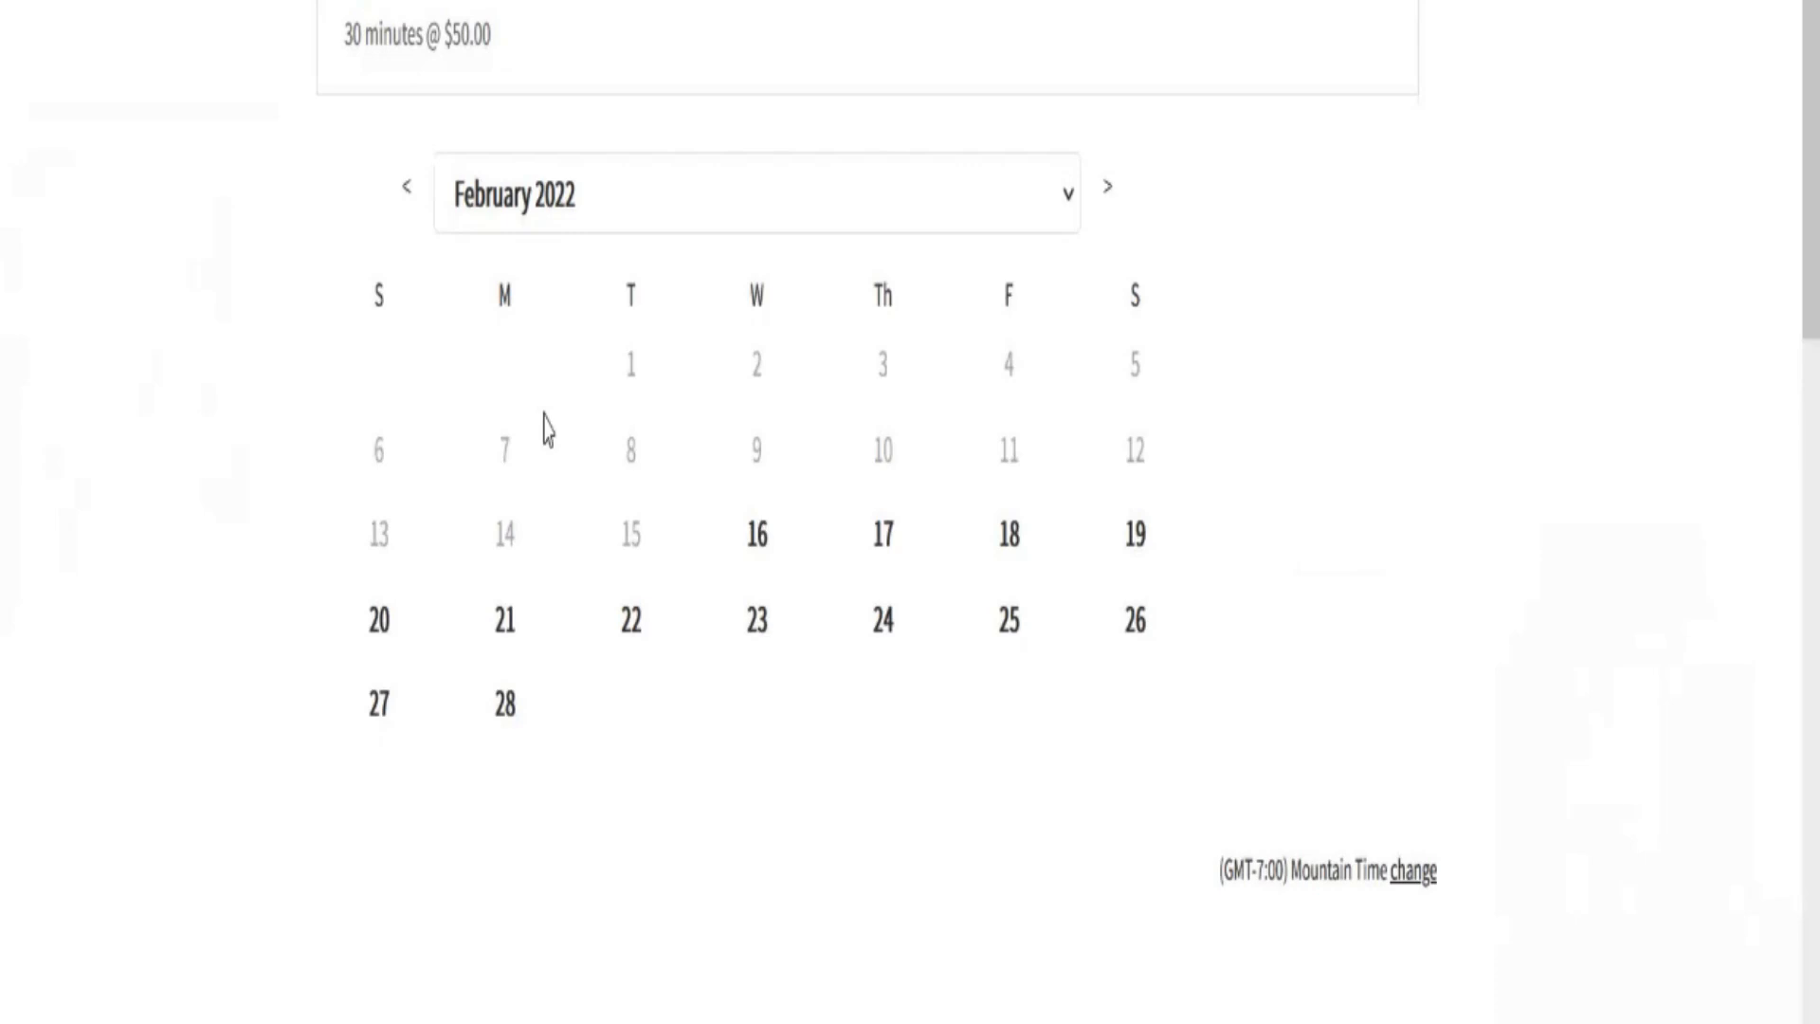
Select Wednesday, February 16, 2022 and choose the 1:30pm time slot.
click(757, 535)
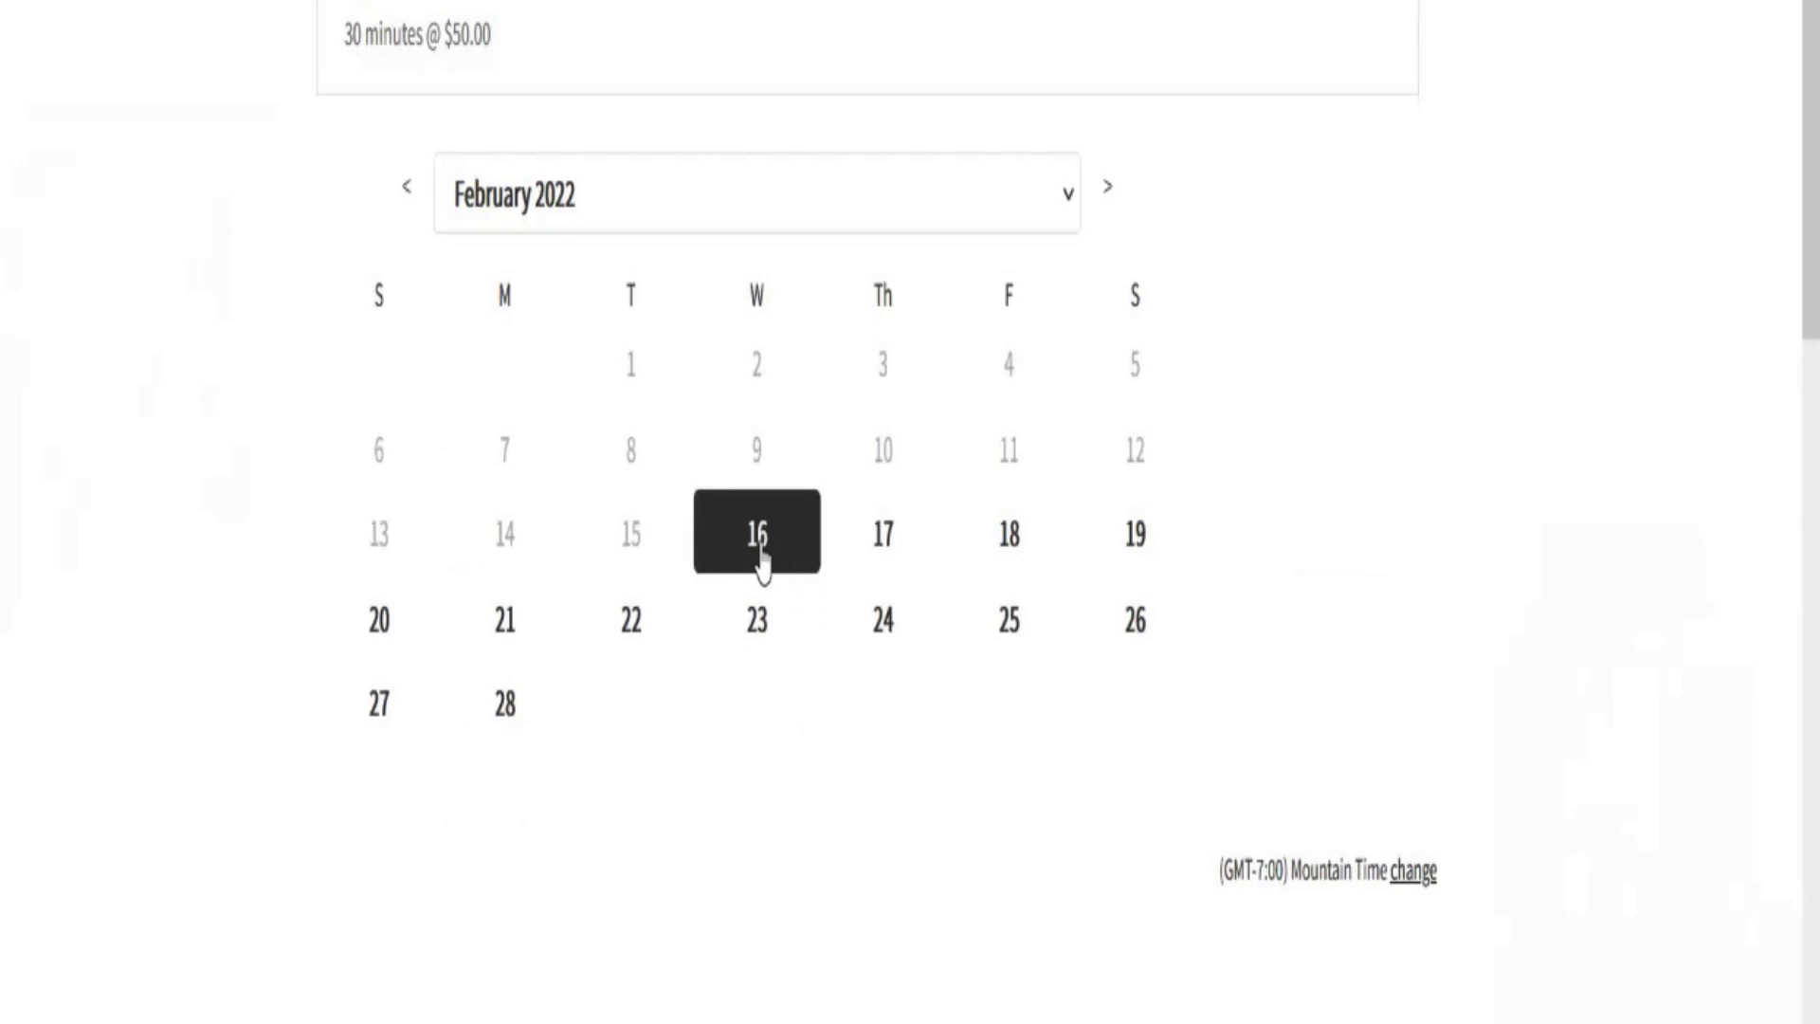
click(757, 533)
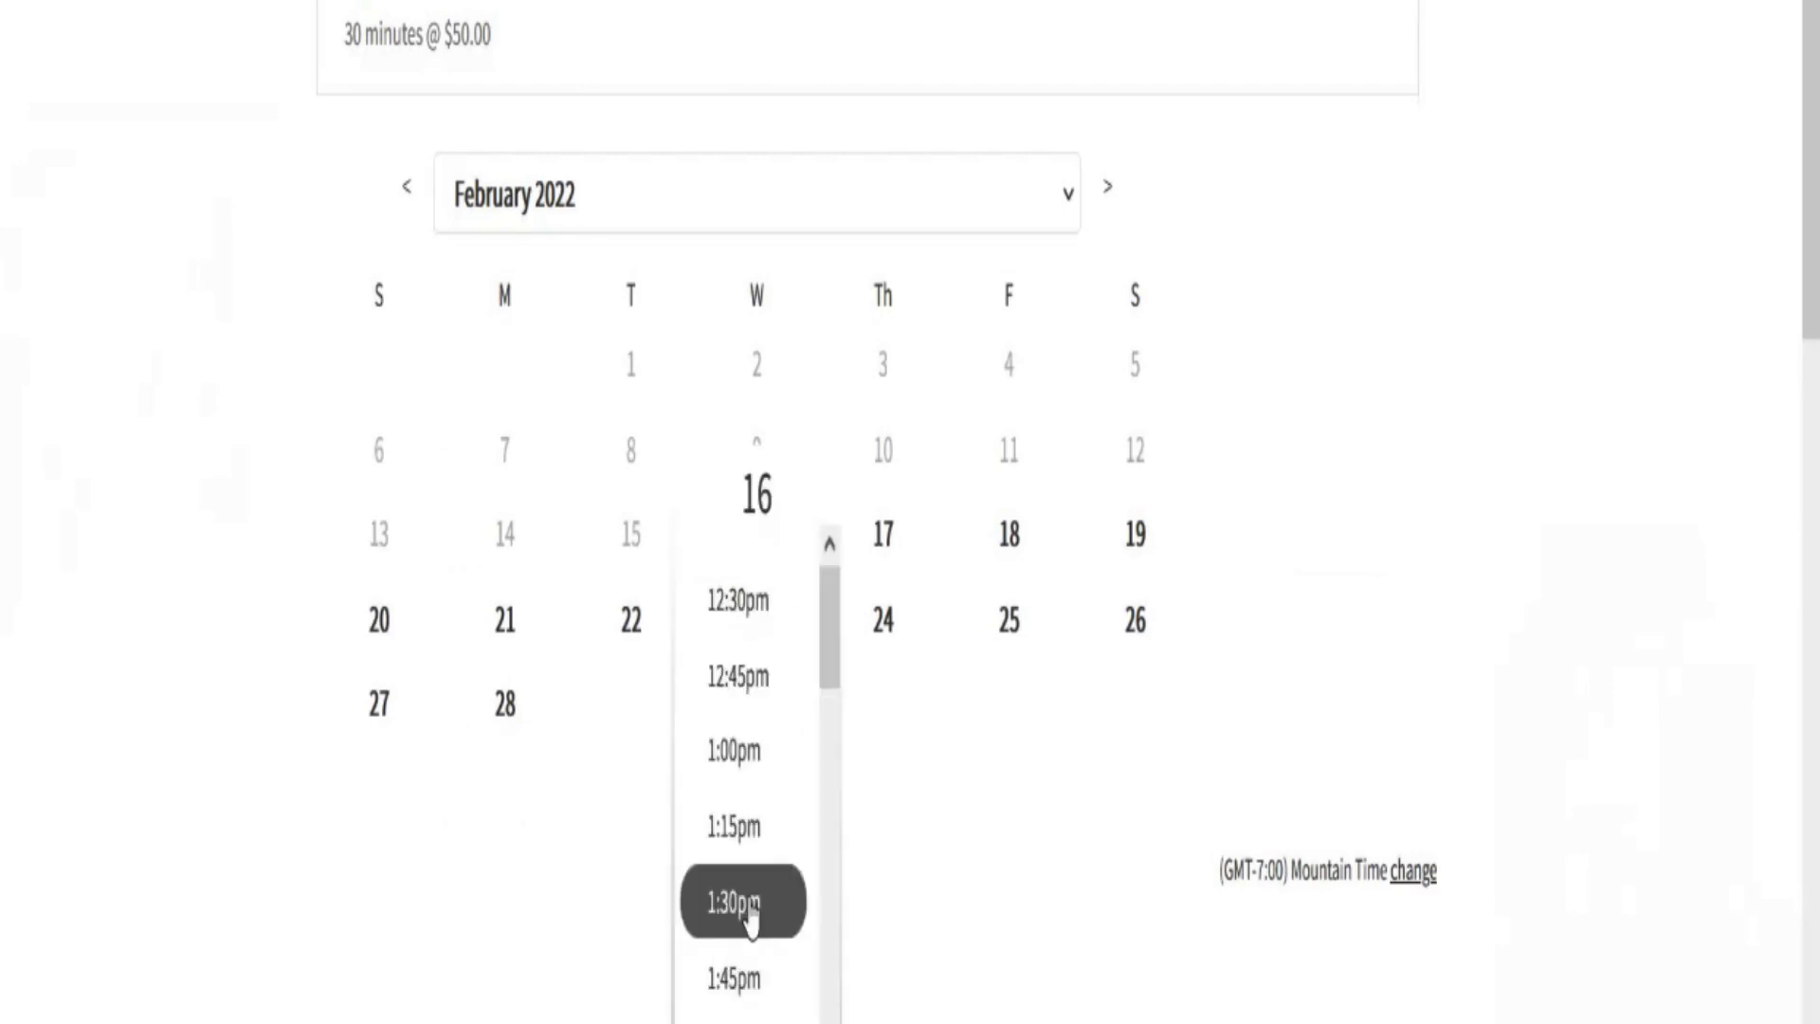
scroll(down, 3)
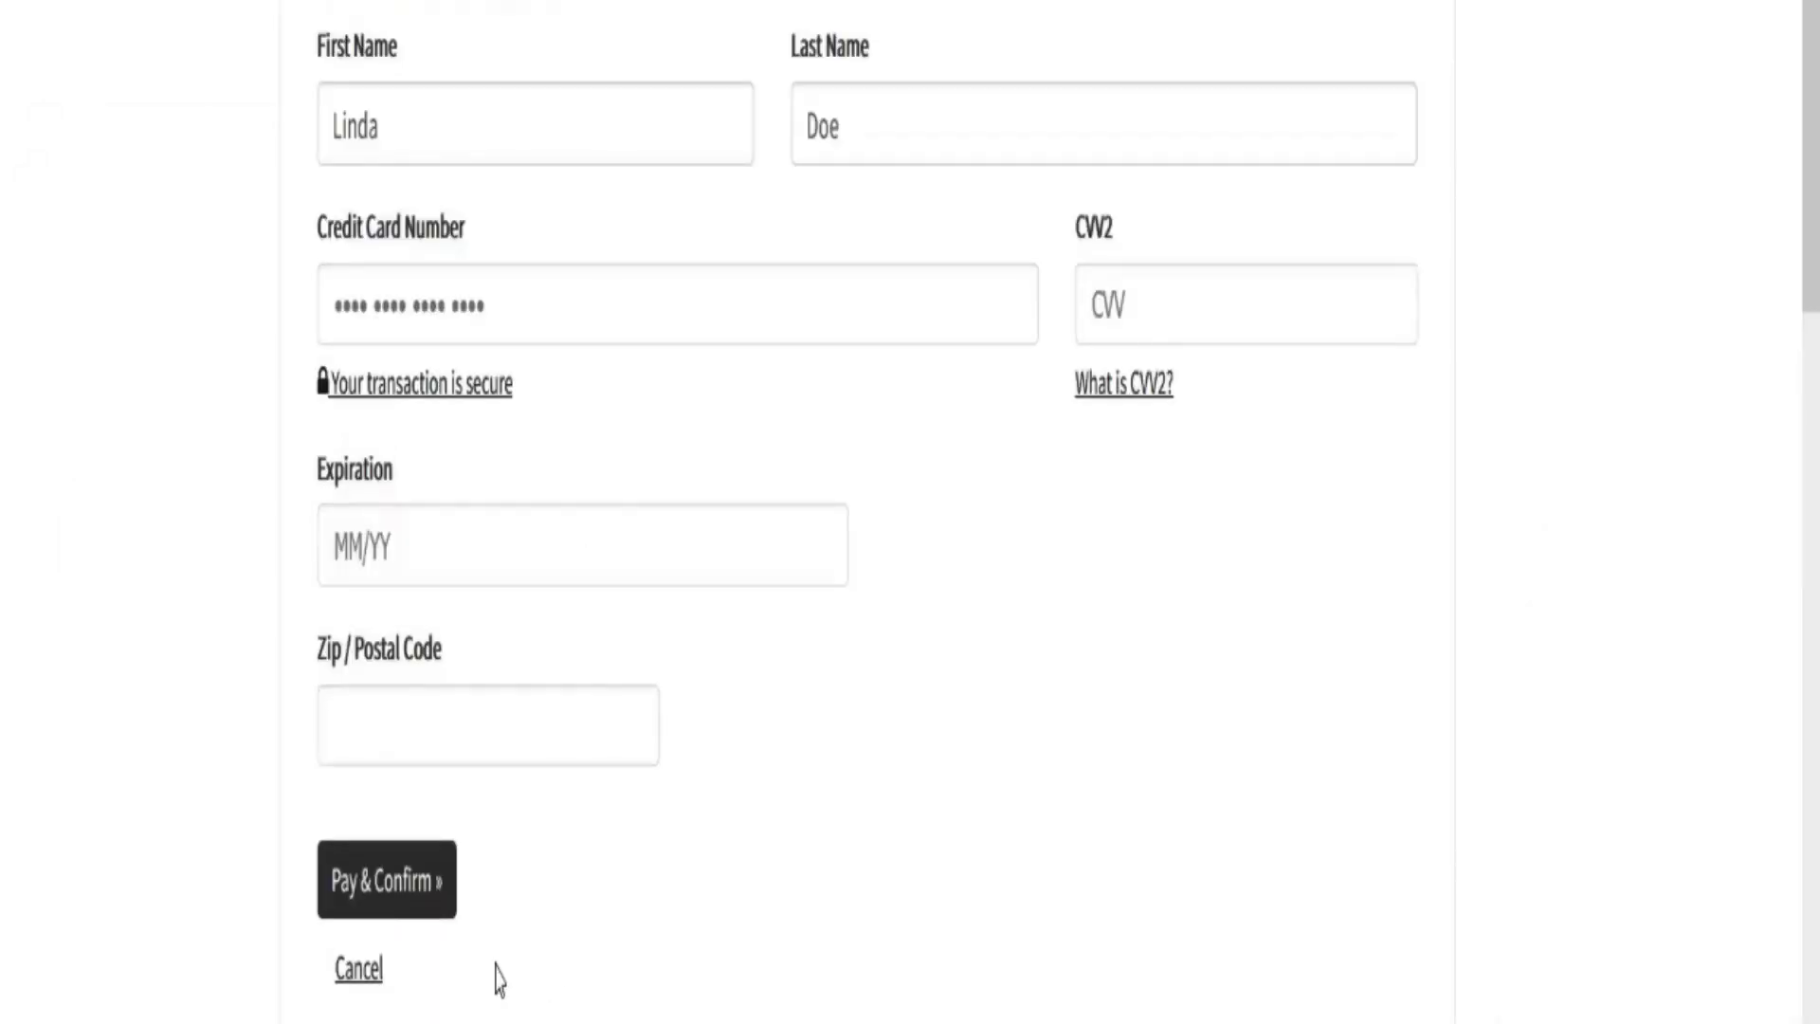
mouse_move(307, 906)
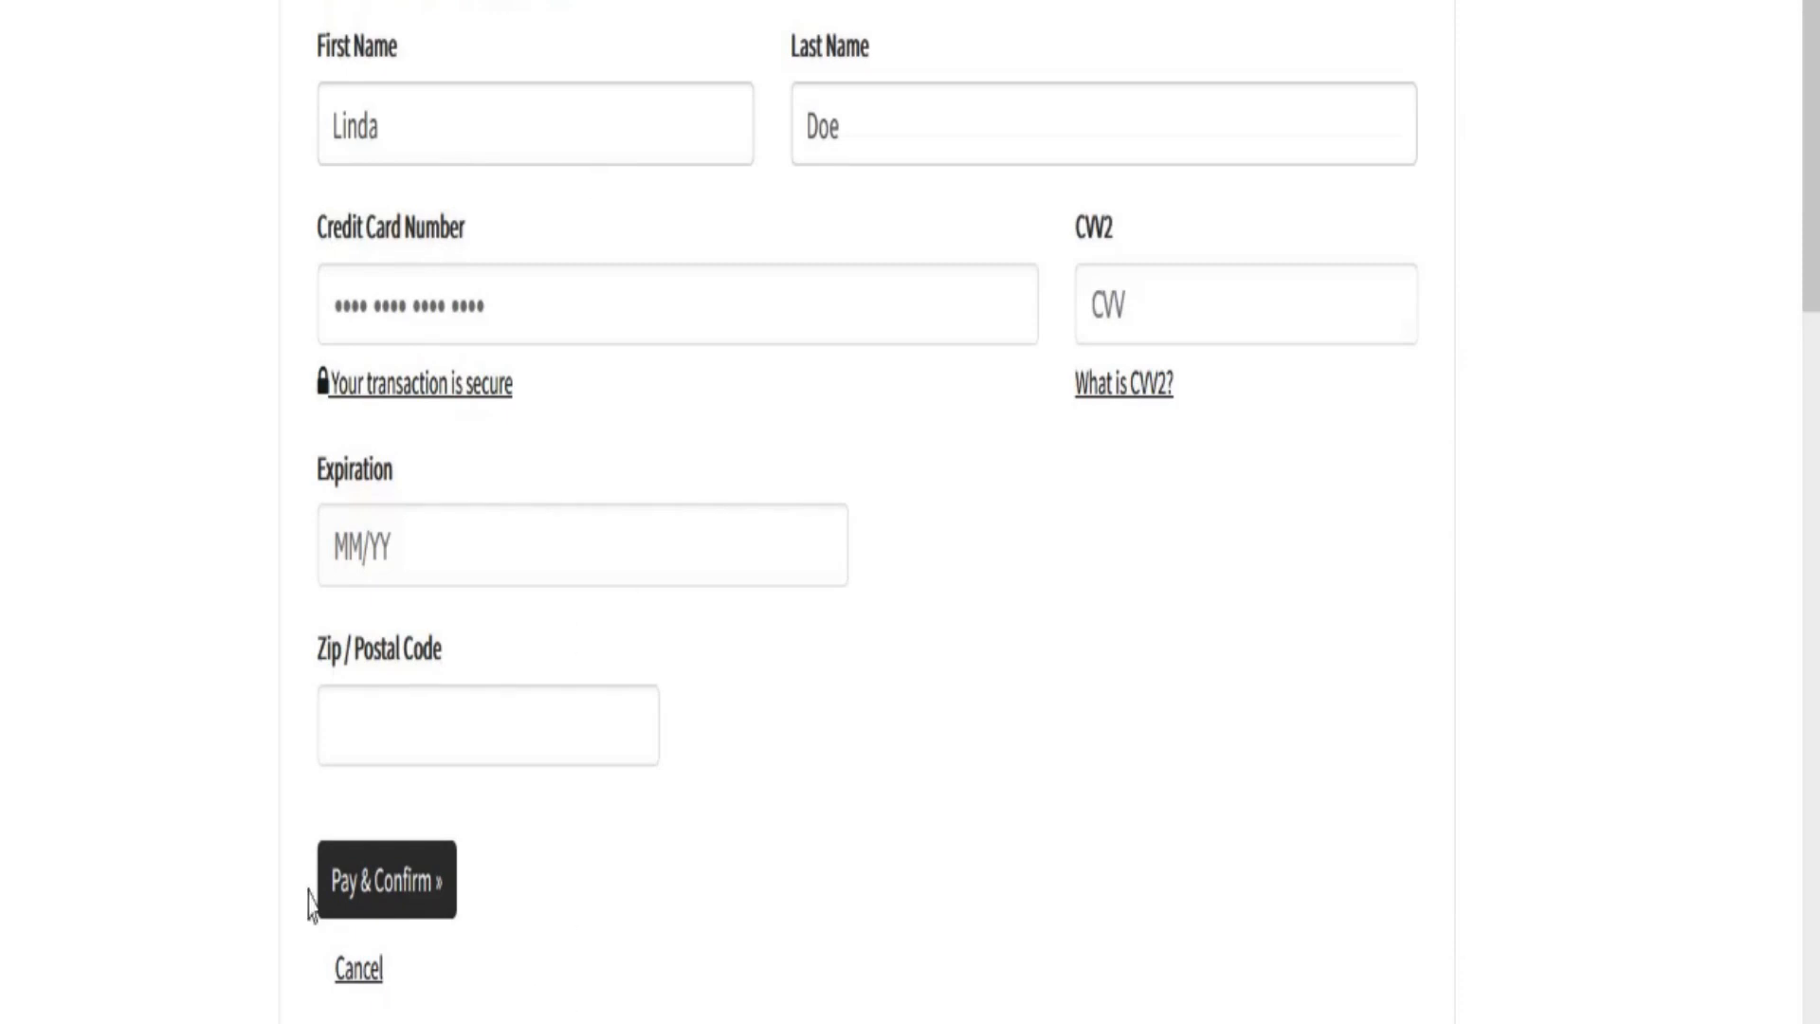